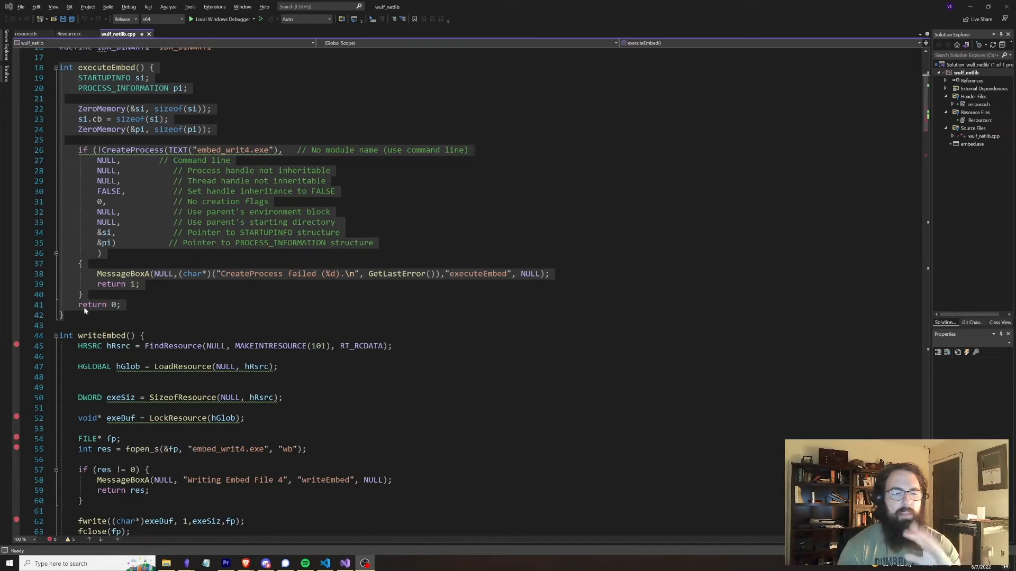
{"action": "mouse_move", "coordinate": [100, 313]}
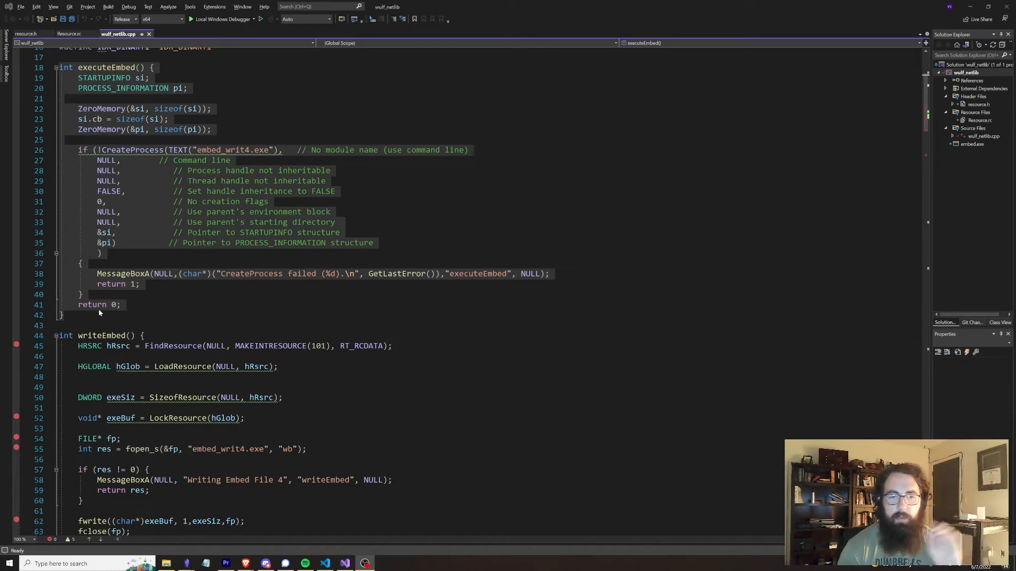
{"action": "mouse_move", "coordinate": [123, 159]}
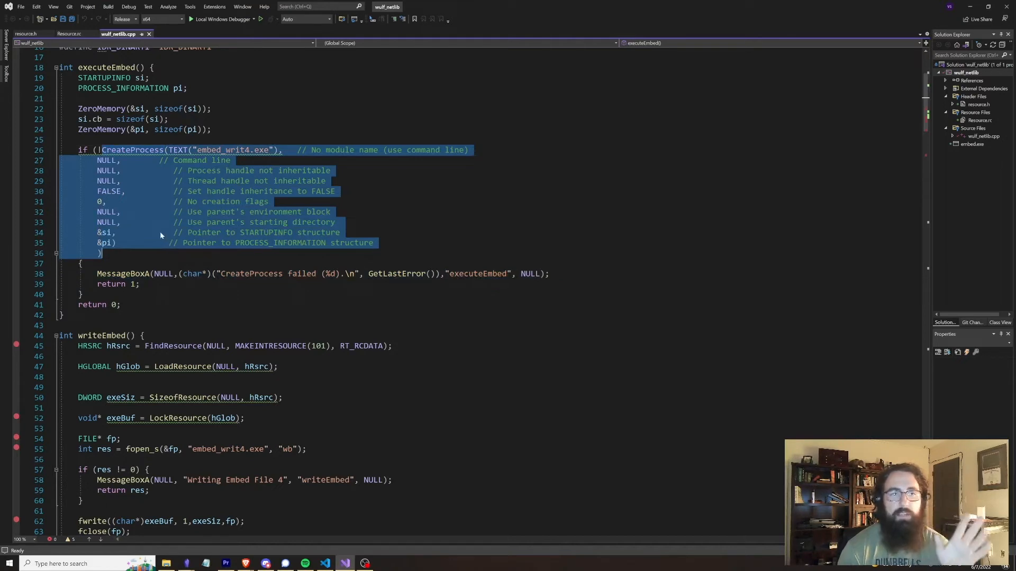
{"action": "mouse_move", "coordinate": [217, 227]}
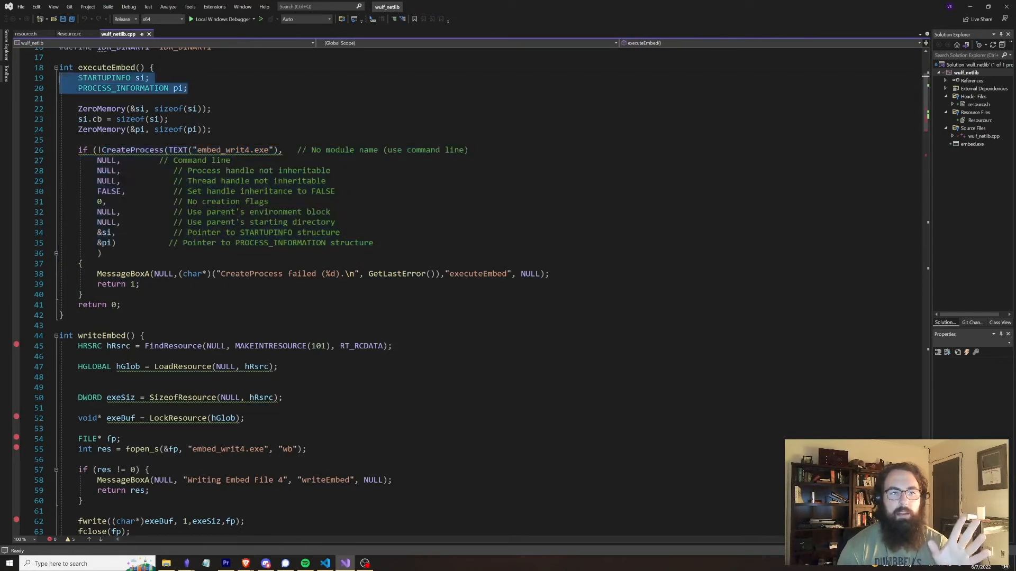
{"action": "mouse_move", "coordinate": [140, 78]}
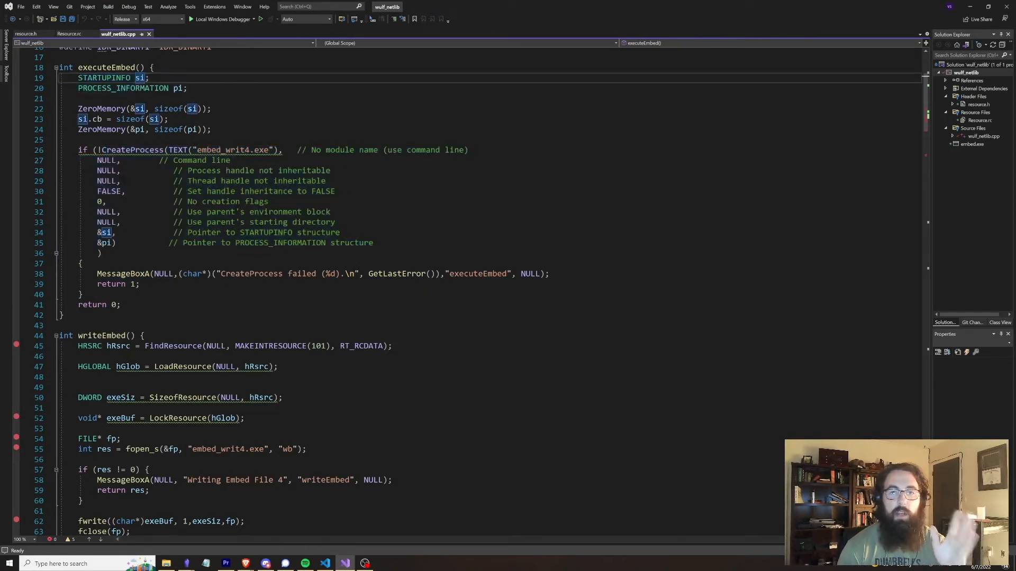
{"action": "mouse_move", "coordinate": [138, 77]}
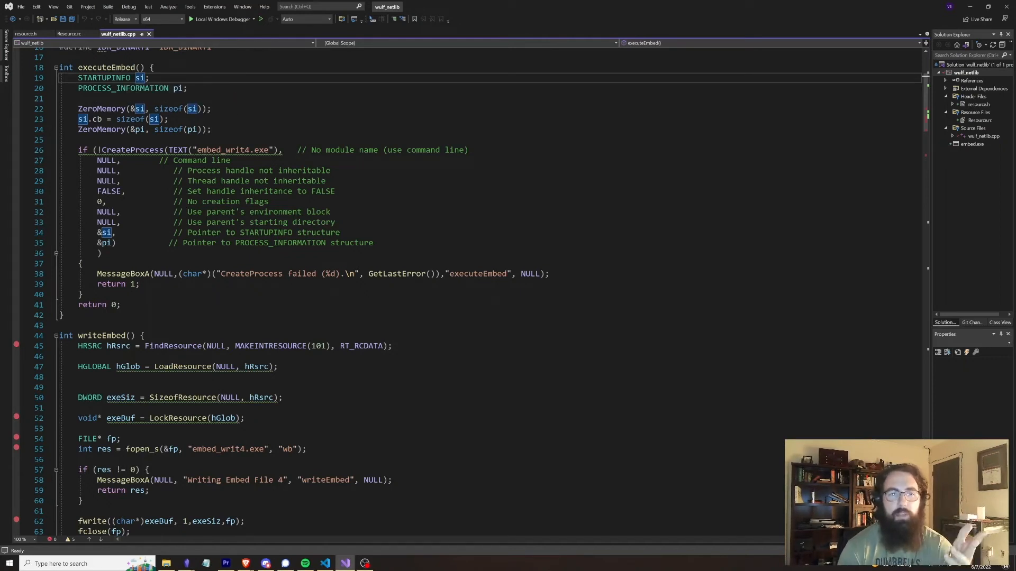
{"action": "mouse_move", "coordinate": [123, 88]}
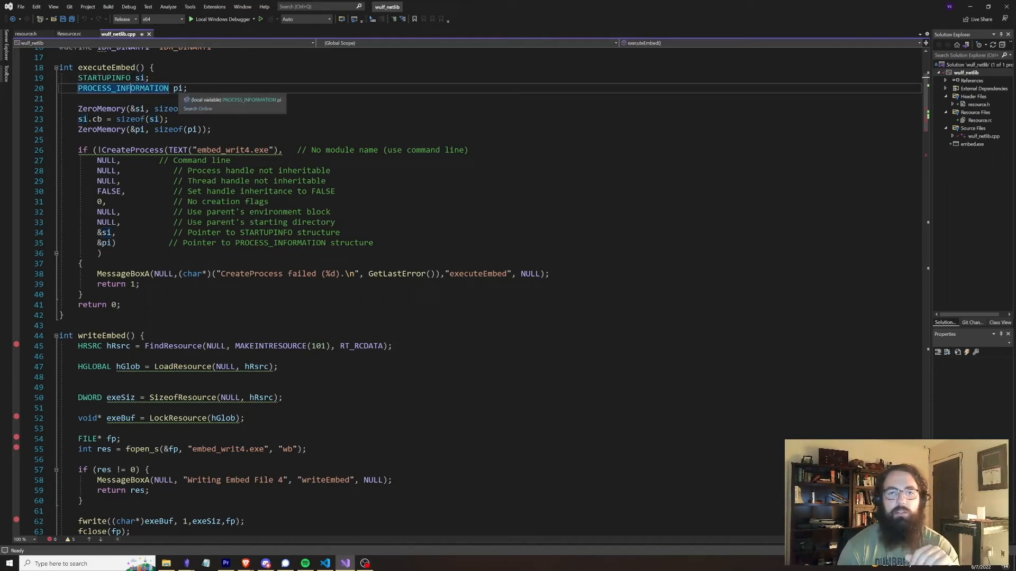
{"action": "double_click", "coordinate": [180, 88]}
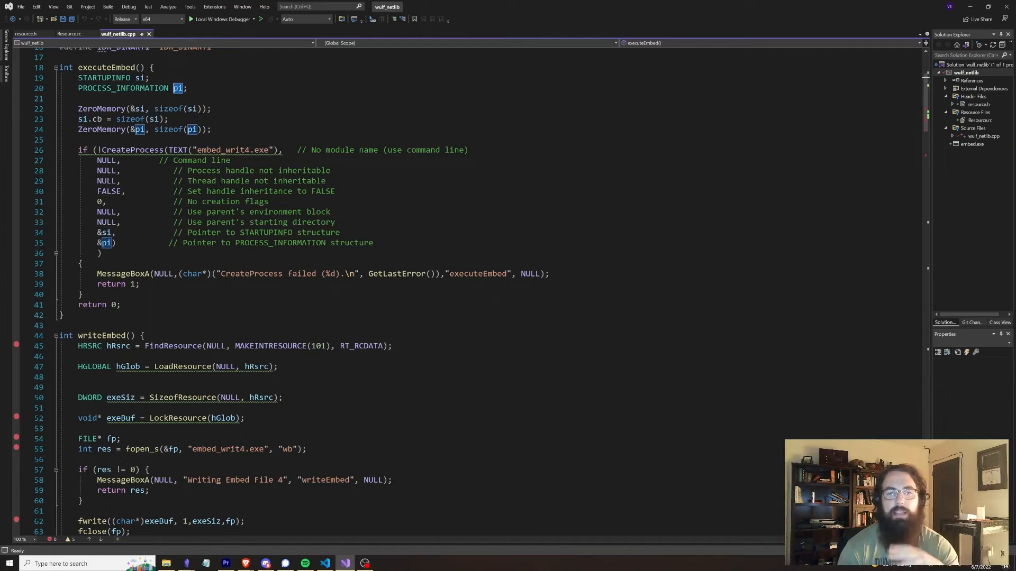
{"action": "mouse_move", "coordinate": [106, 129]}
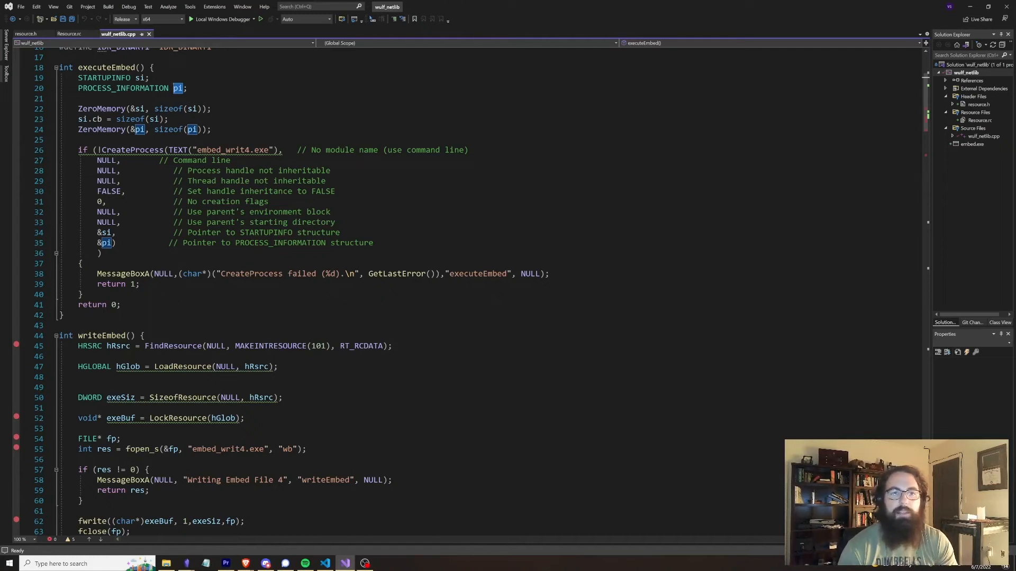
{"action": "mouse_move", "coordinate": [177, 88]}
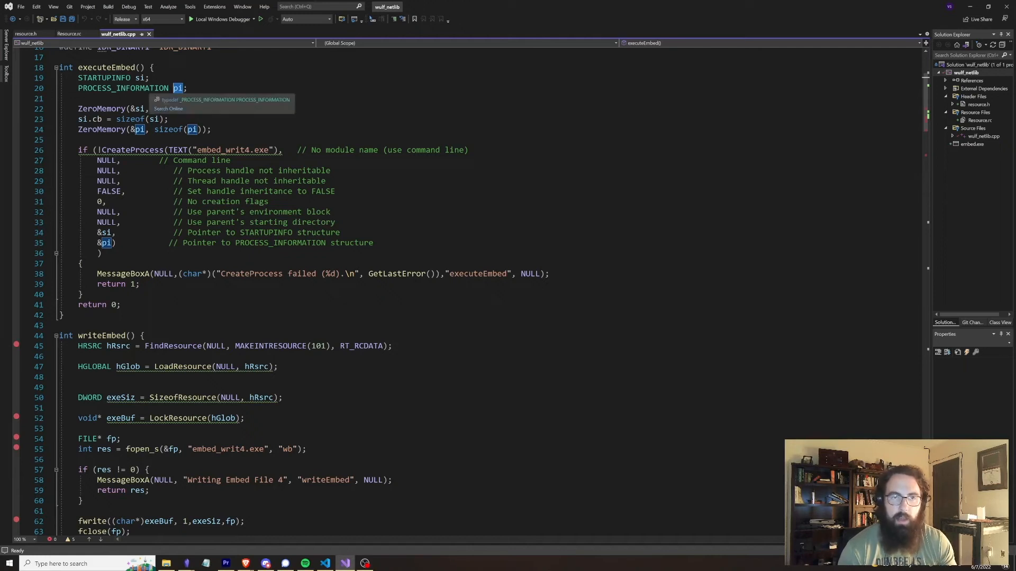
{"action": "mouse_move", "coordinate": [156, 102]}
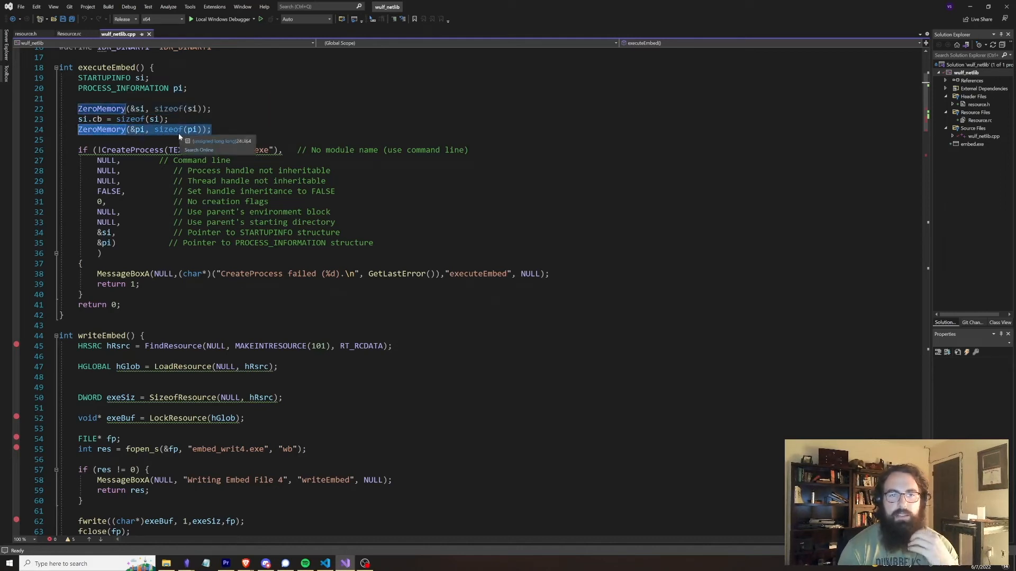
{"action": "mouse_move", "coordinate": [149, 137]}
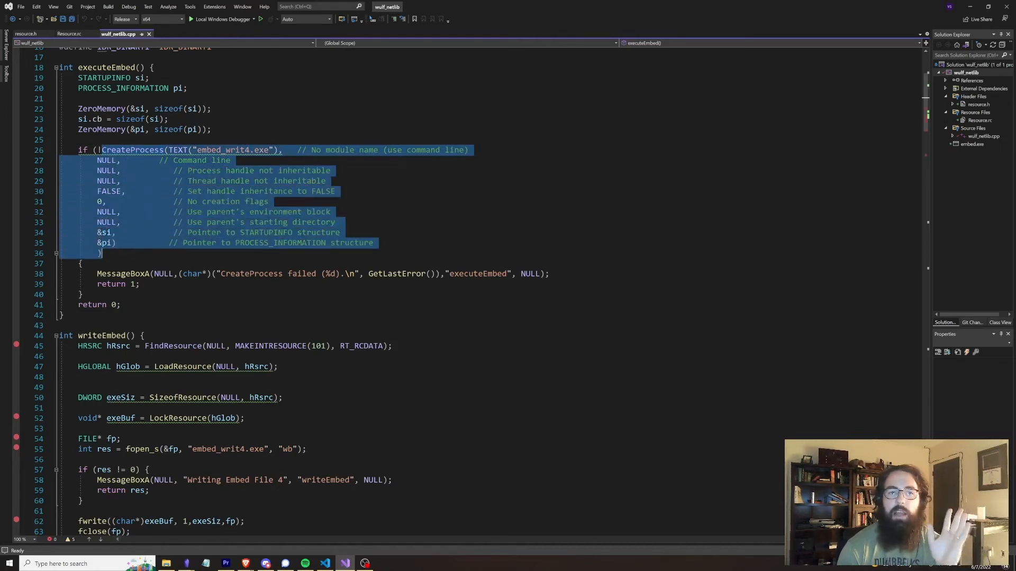
{"action": "mouse_move", "coordinate": [129, 149]}
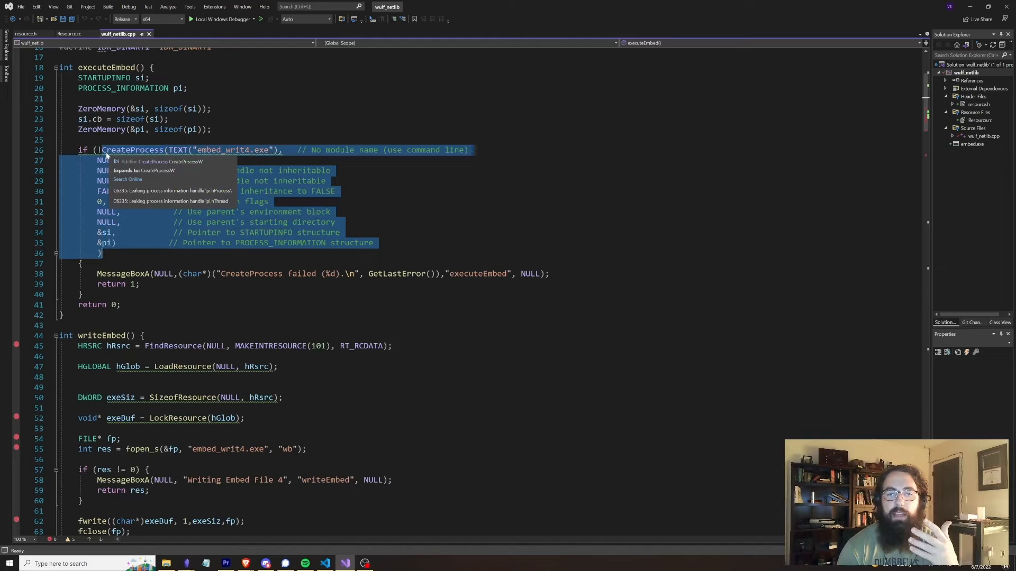
{"action": "mouse_move", "coordinate": [201, 156]}
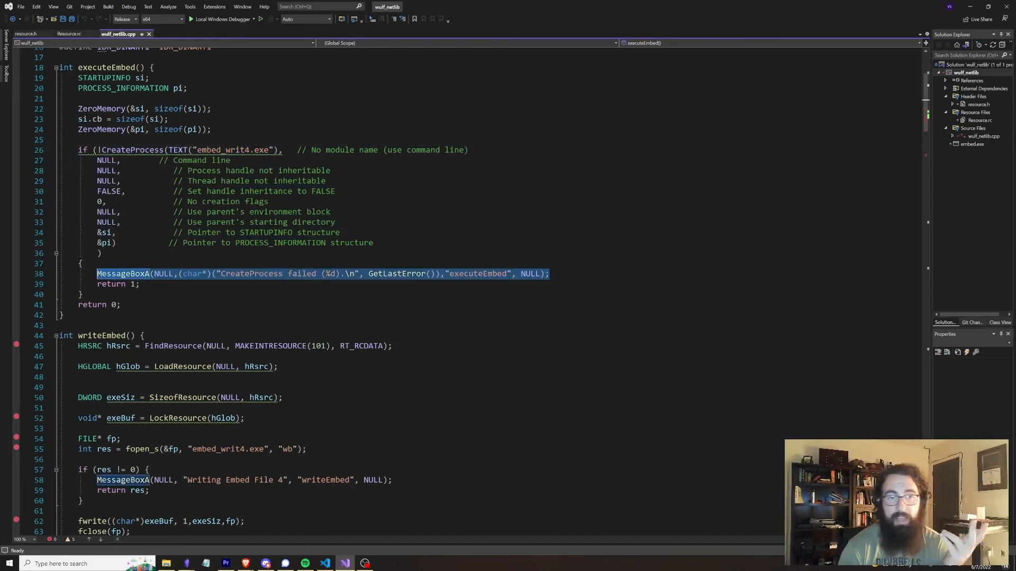
{"action": "mouse_move", "coordinate": [398, 273]}
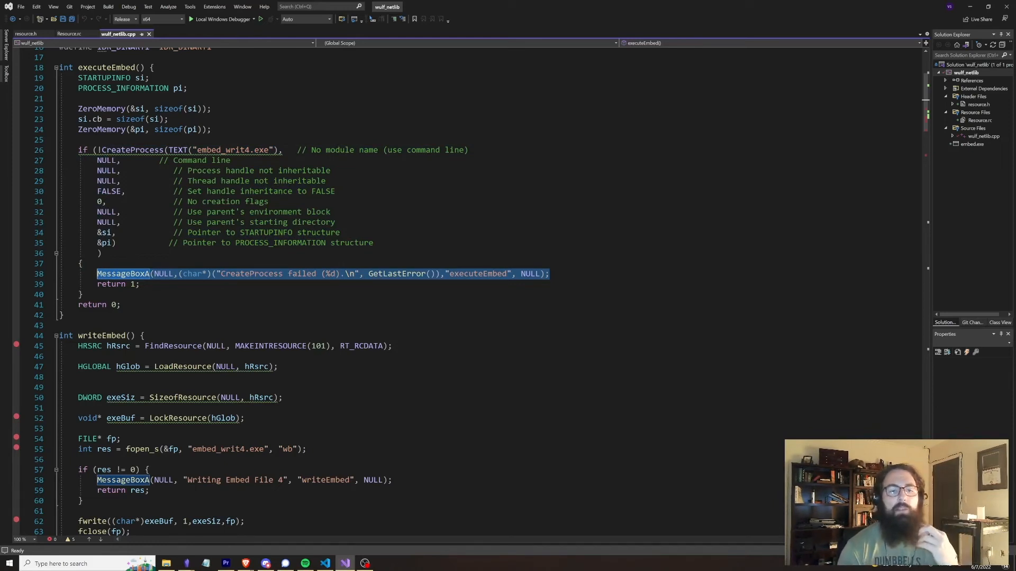
{"action": "left_click", "coordinate": [129, 149]}
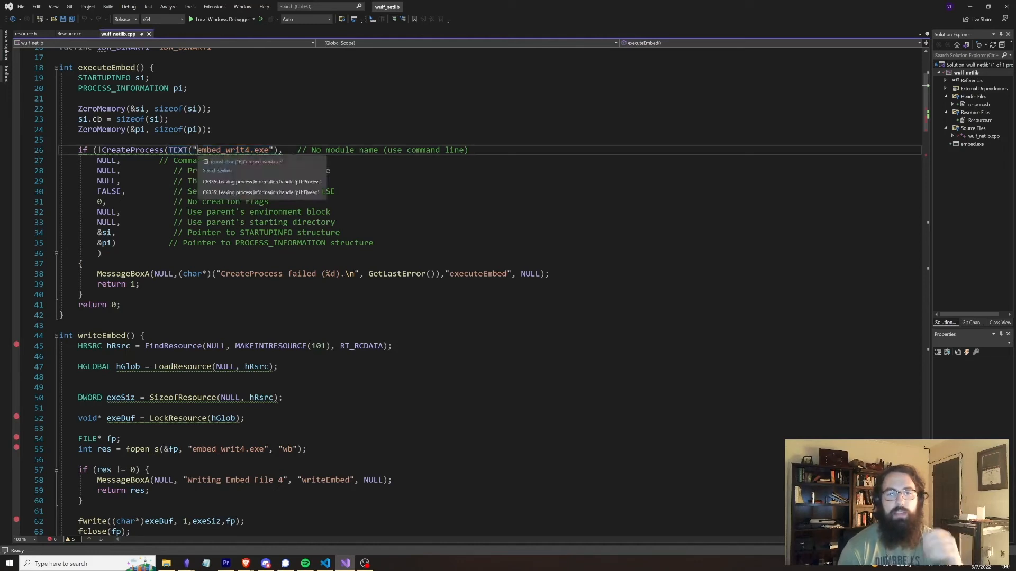
{"action": "type", "text": "bar\\"}
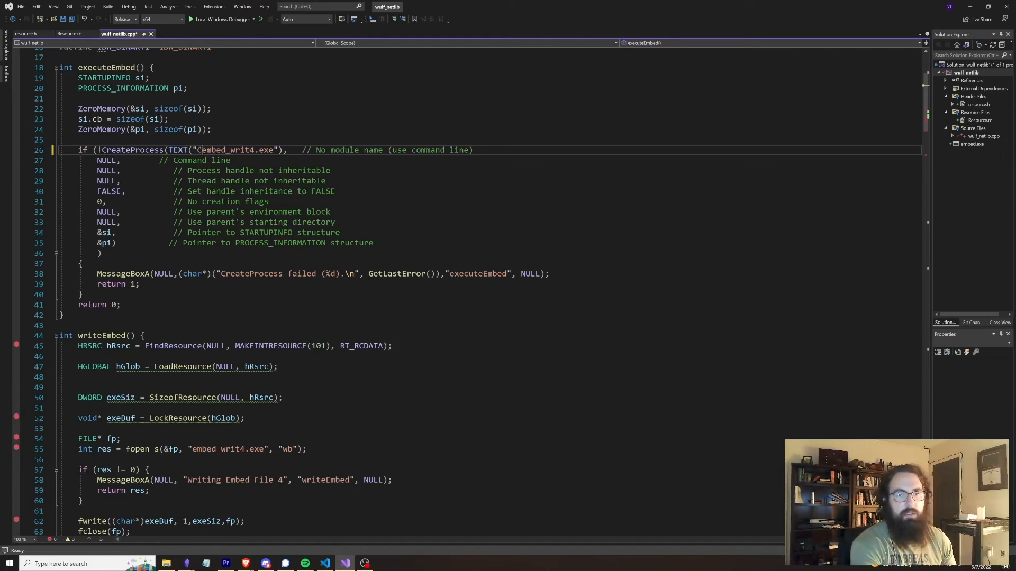
{"action": "type", "text": "C:\\\\"}
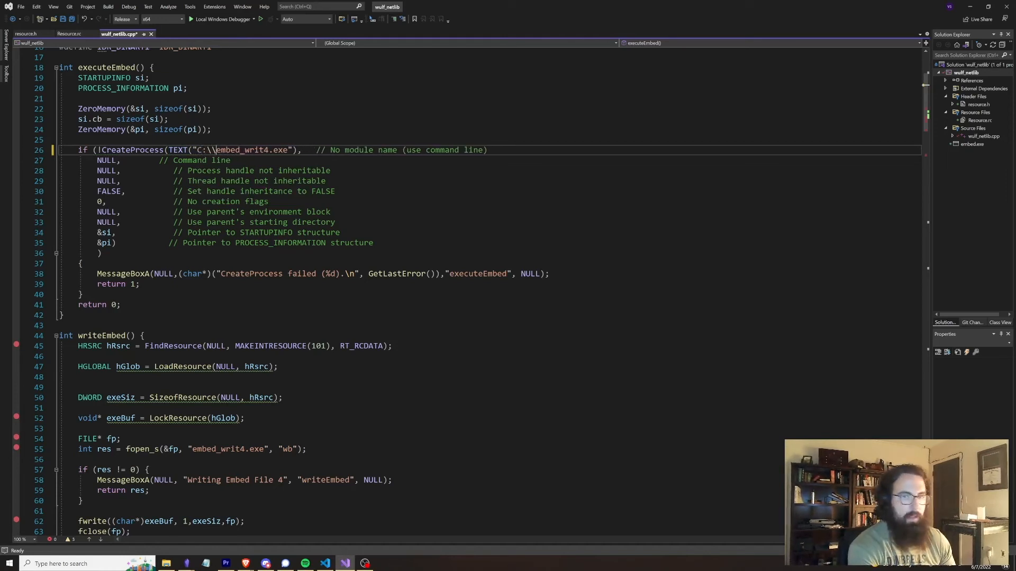
{"action": "type", "text": "bar\\\\"}
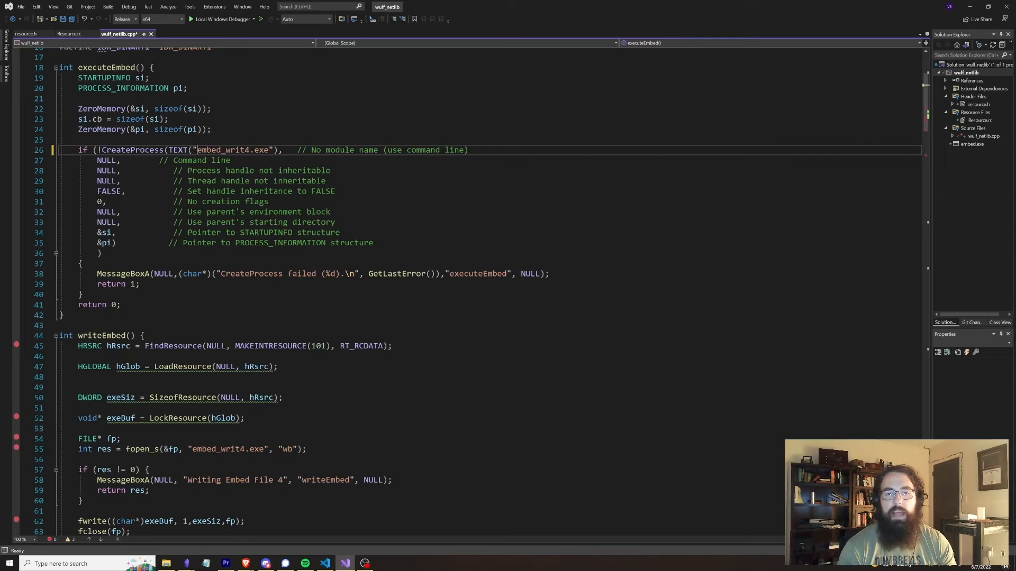
{"action": "mouse_move", "coordinate": [235, 149]}
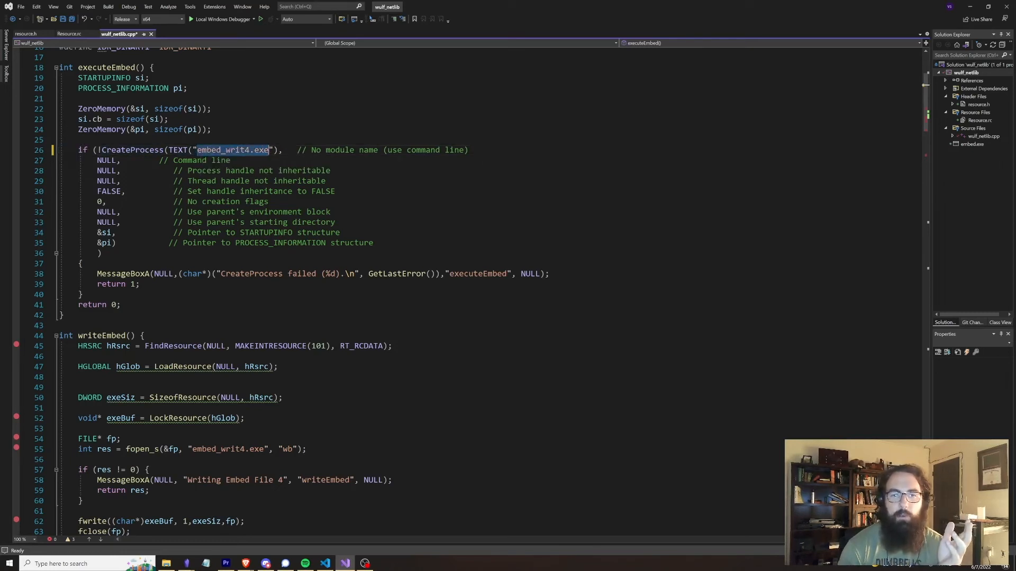
{"action": "mouse_move", "coordinate": [253, 149]}
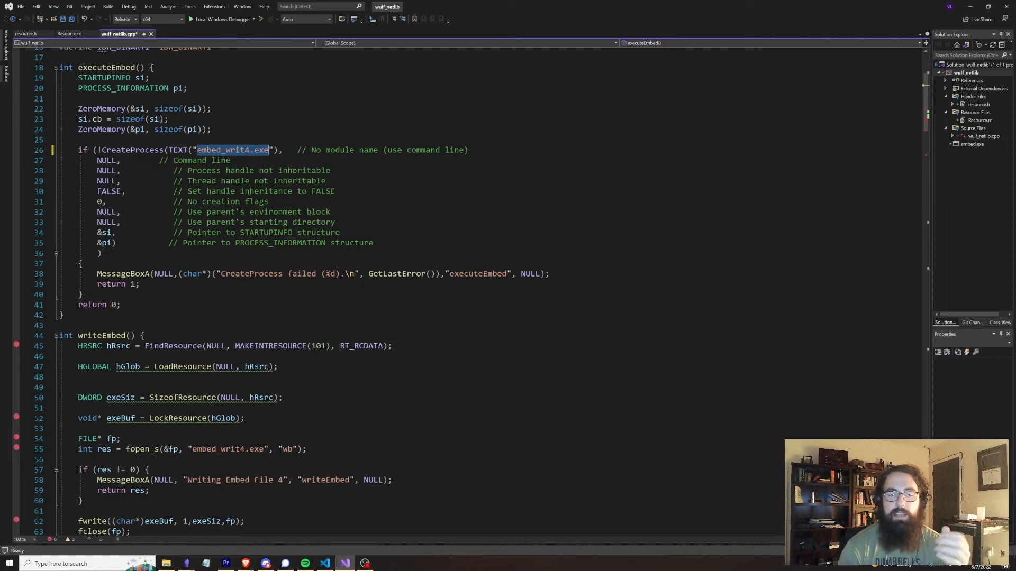
{"action": "mouse_move", "coordinate": [231, 149]}
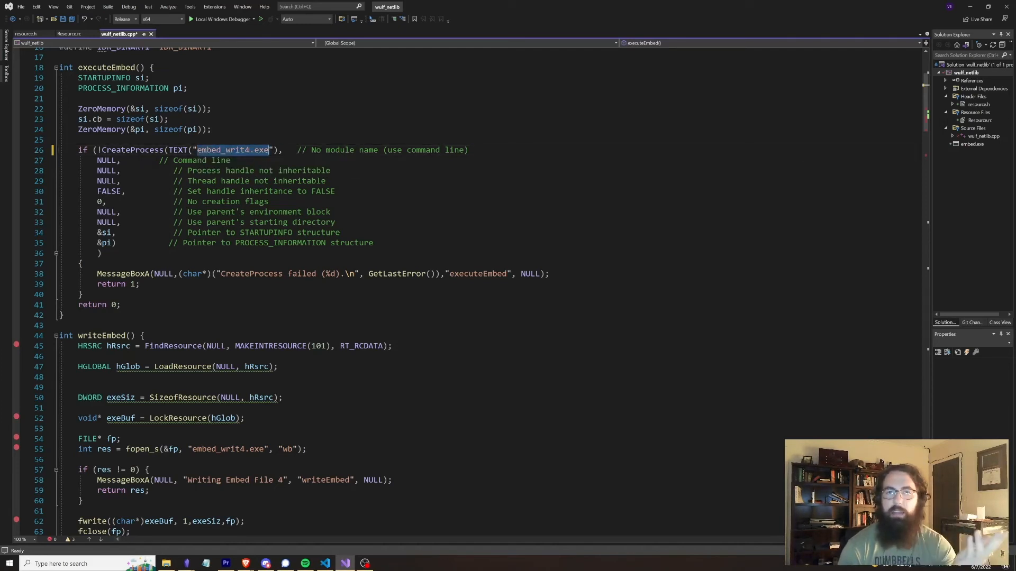
{"action": "mouse_move", "coordinate": [230, 149]}
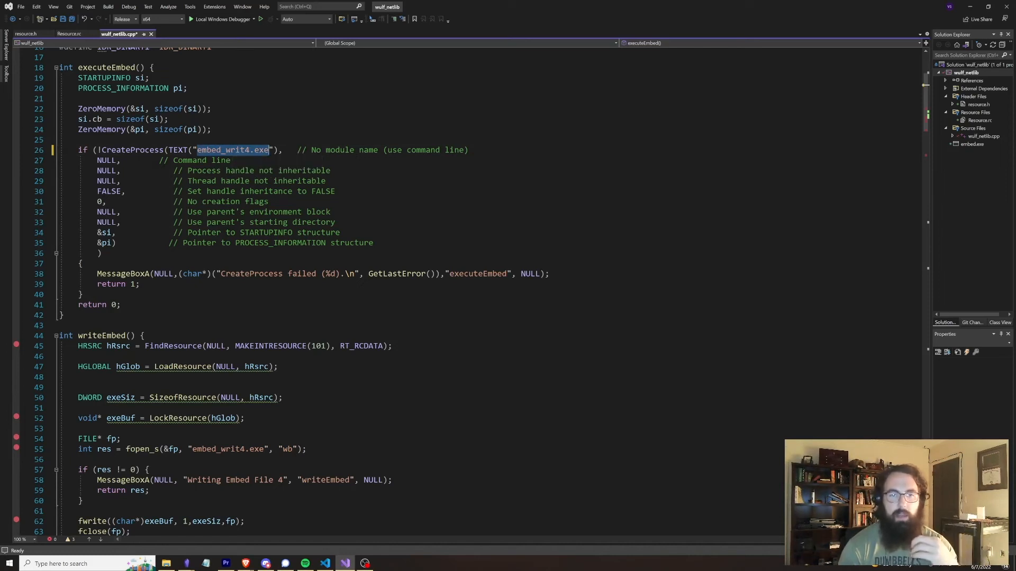
{"action": "left_click", "coordinate": [230, 160]}
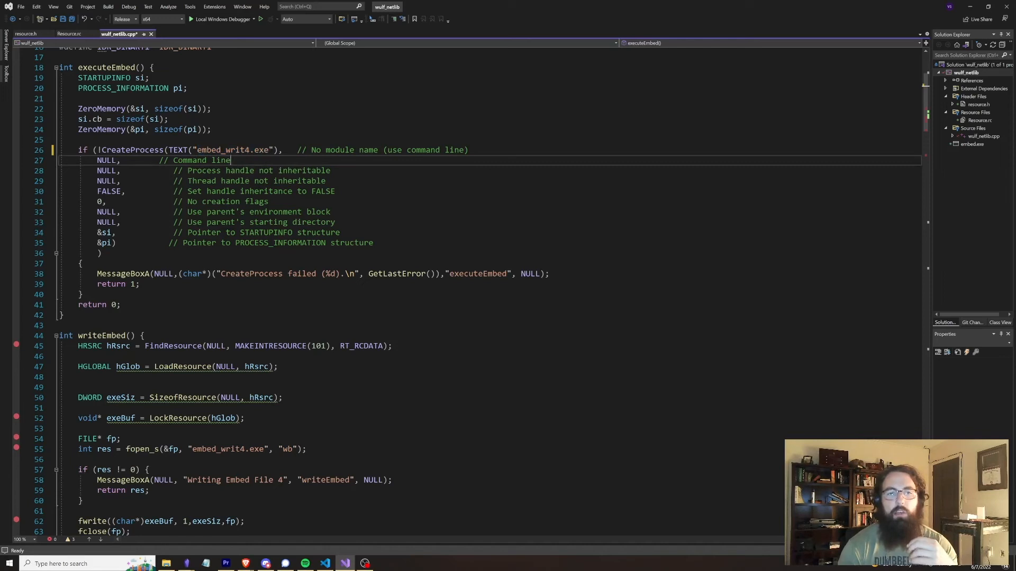
{"action": "double_click", "coordinate": [108, 192]}
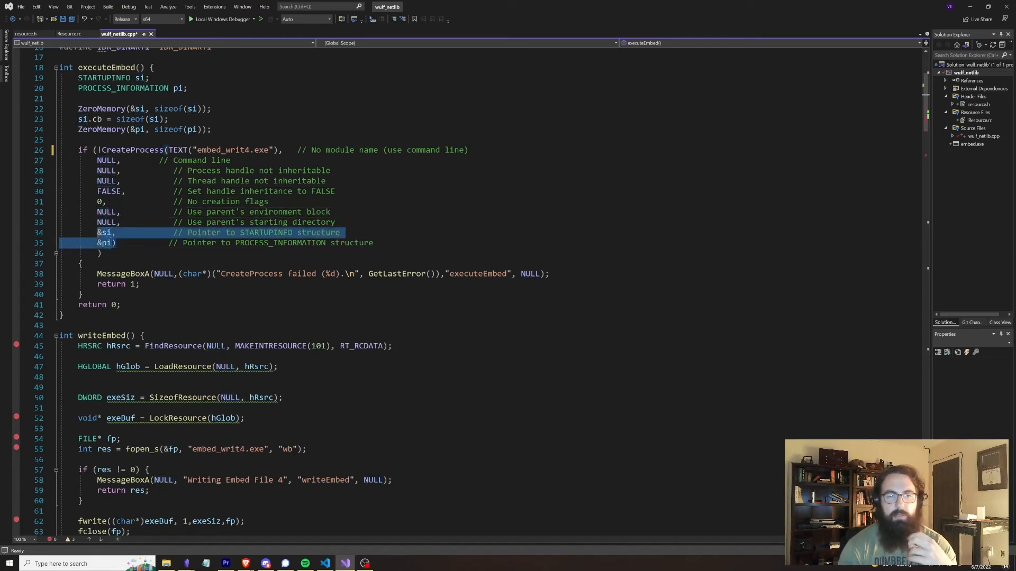
{"action": "double_click", "coordinate": [106, 160]}
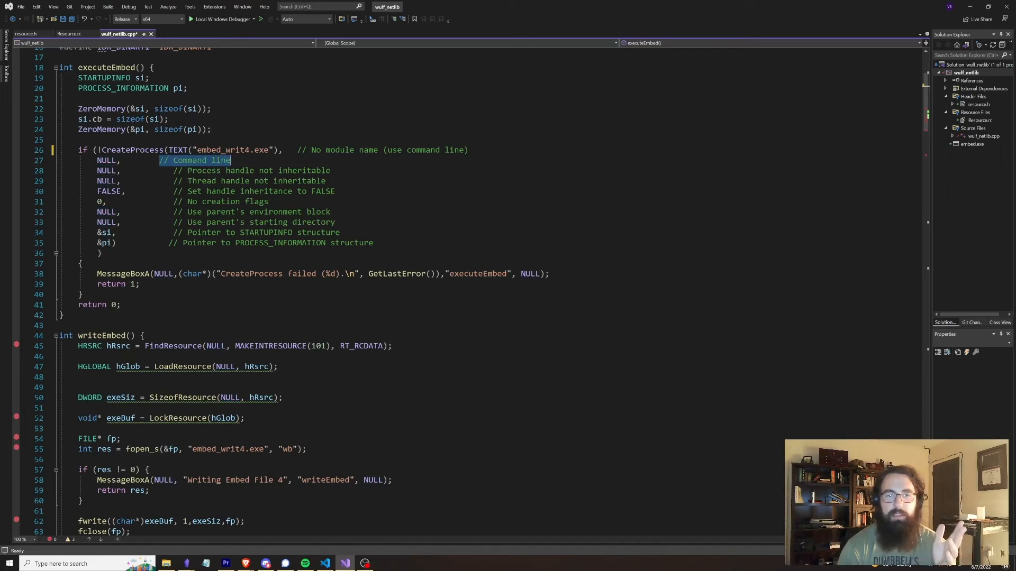
{"action": "left_click", "coordinate": [195, 160]}
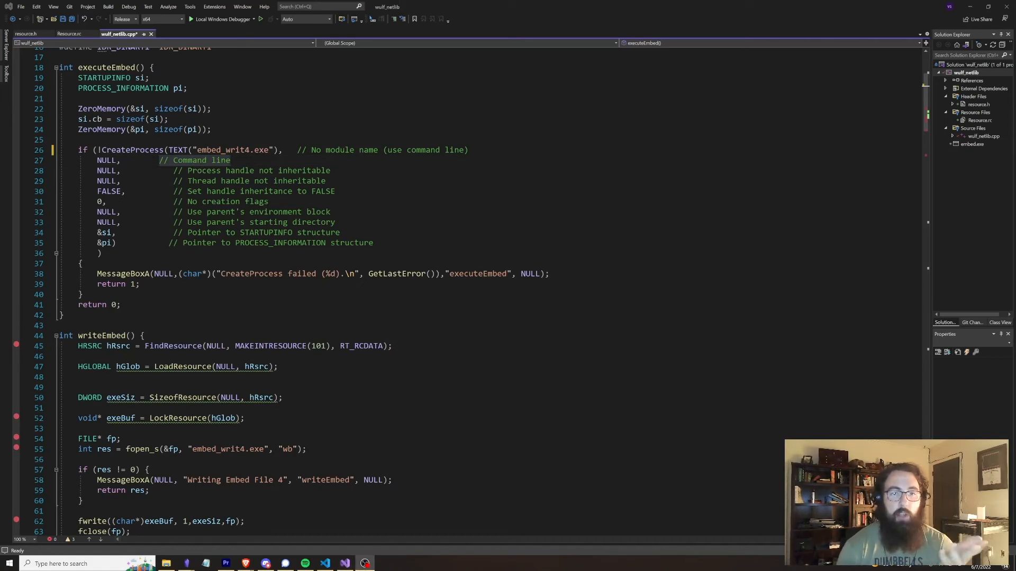
{"action": "mouse_move", "coordinate": [189, 165]}
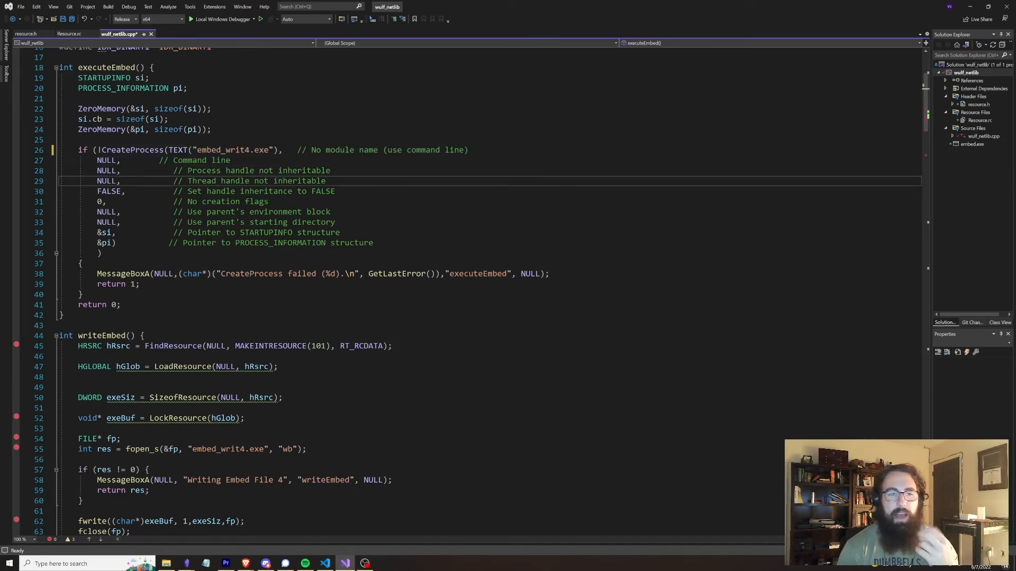
{"action": "double_click", "coordinate": [106, 180]}
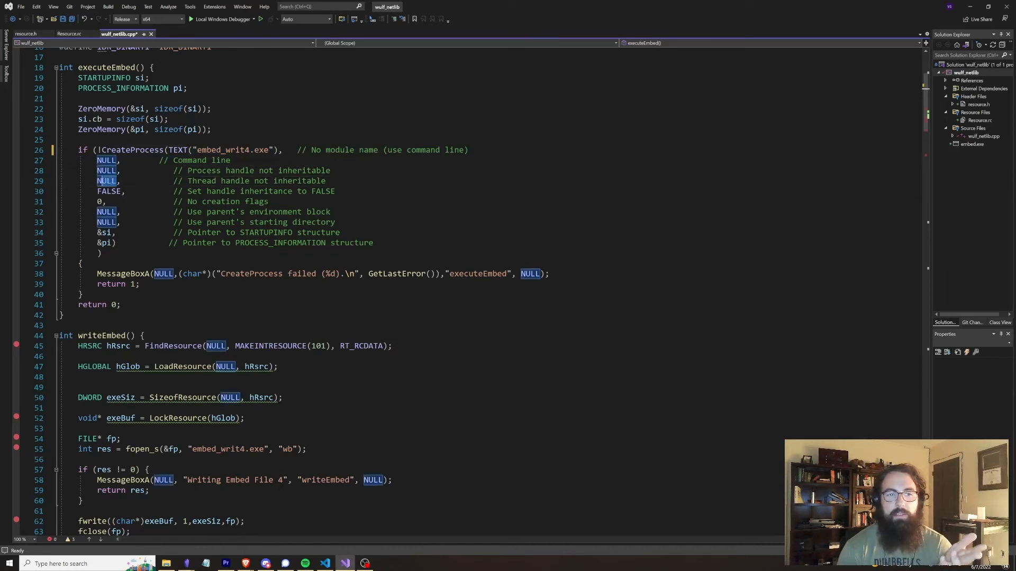
{"action": "mouse_move", "coordinate": [106, 170]}
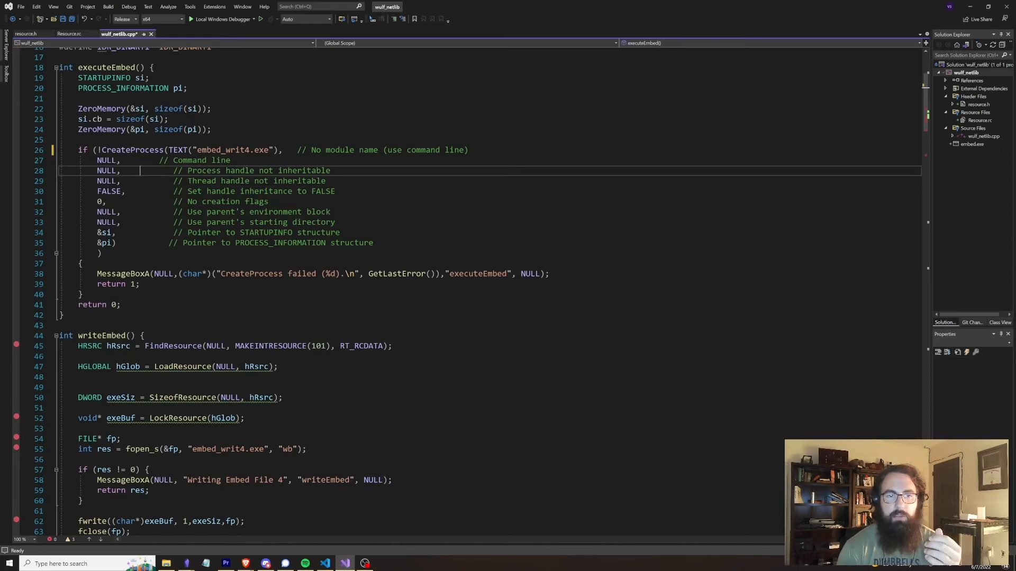
{"action": "mouse_move", "coordinate": [107, 201]}
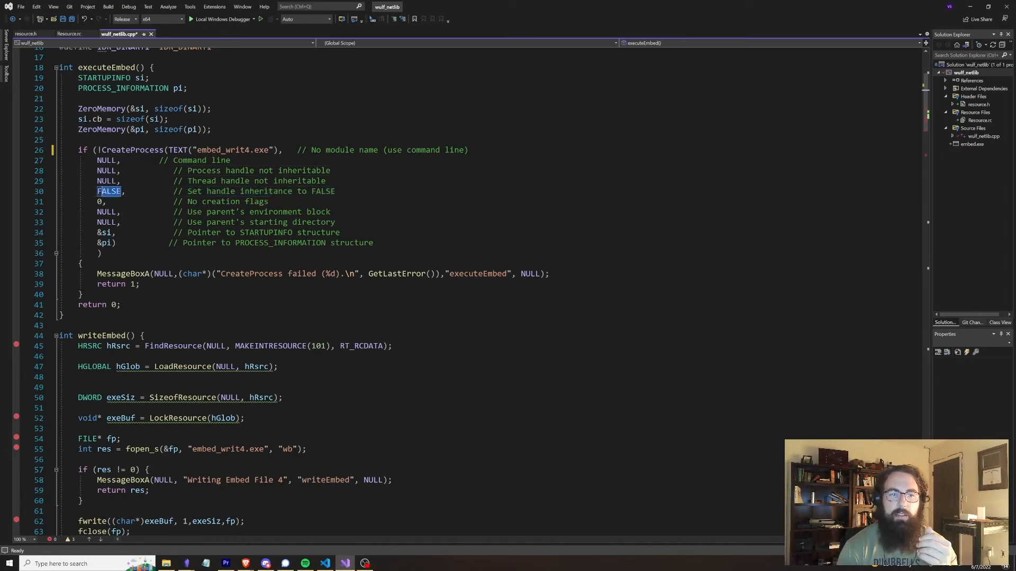
{"action": "left_click", "coordinate": [203, 201]}
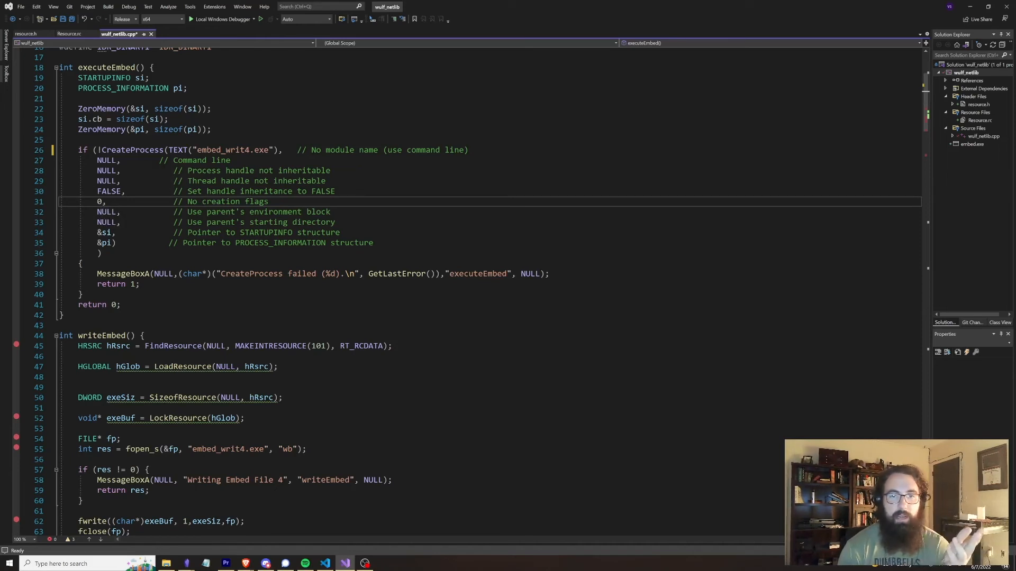
{"action": "left_click", "coordinate": [220, 211]}
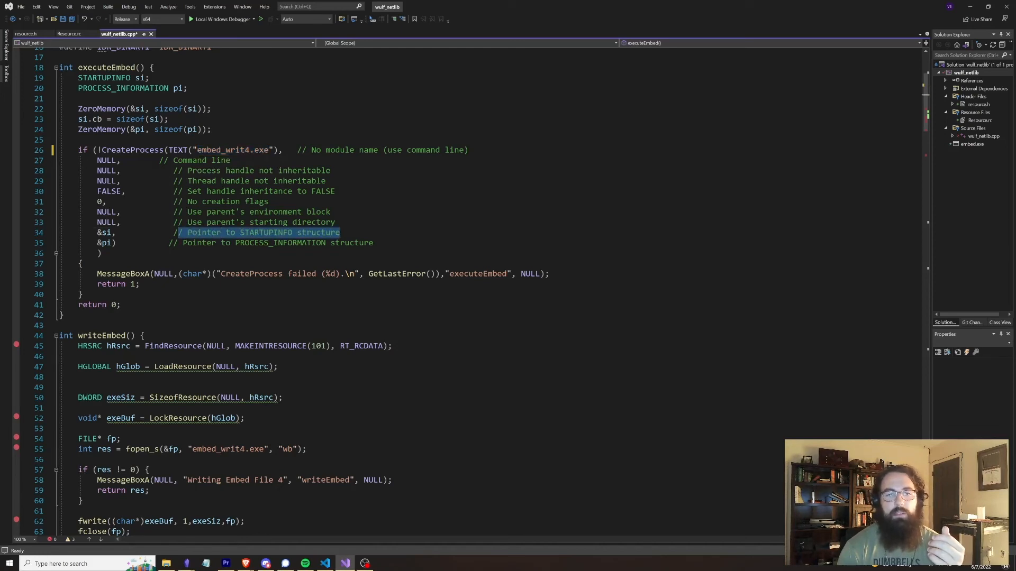
{"action": "double_click", "coordinate": [112, 77]}
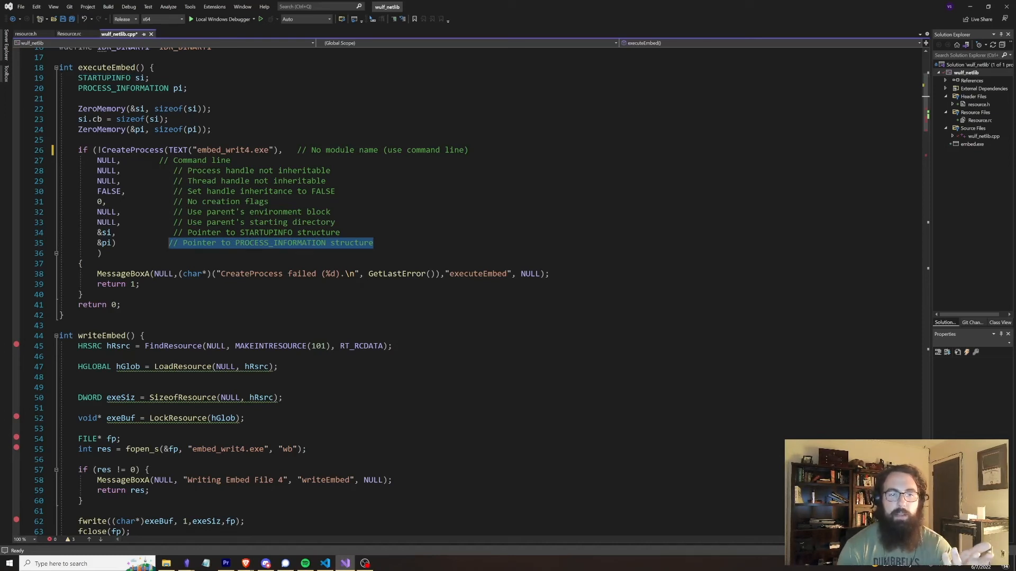
{"action": "left_click", "coordinate": [220, 244]}
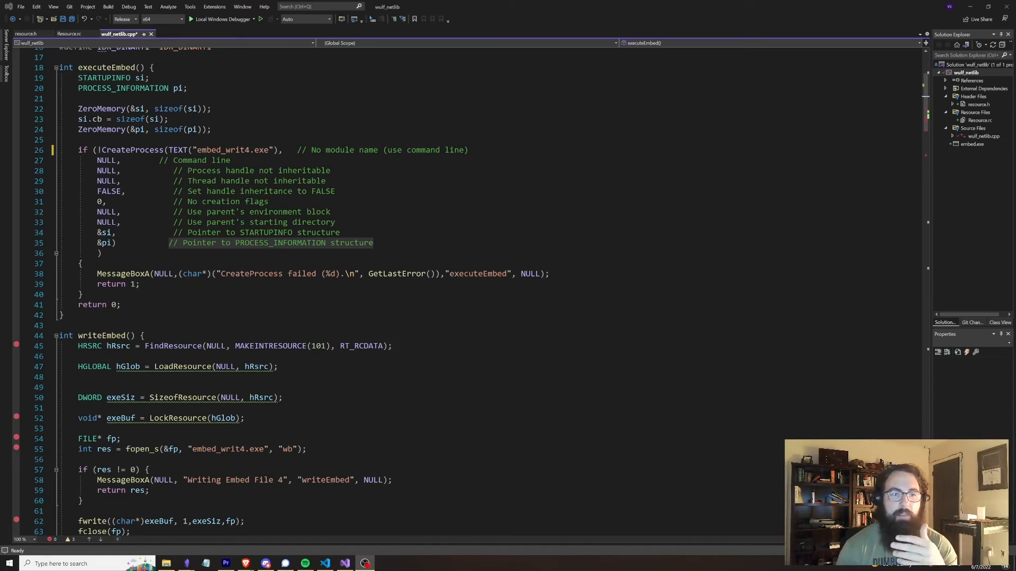
{"action": "mouse_move", "coordinate": [333, 252]}
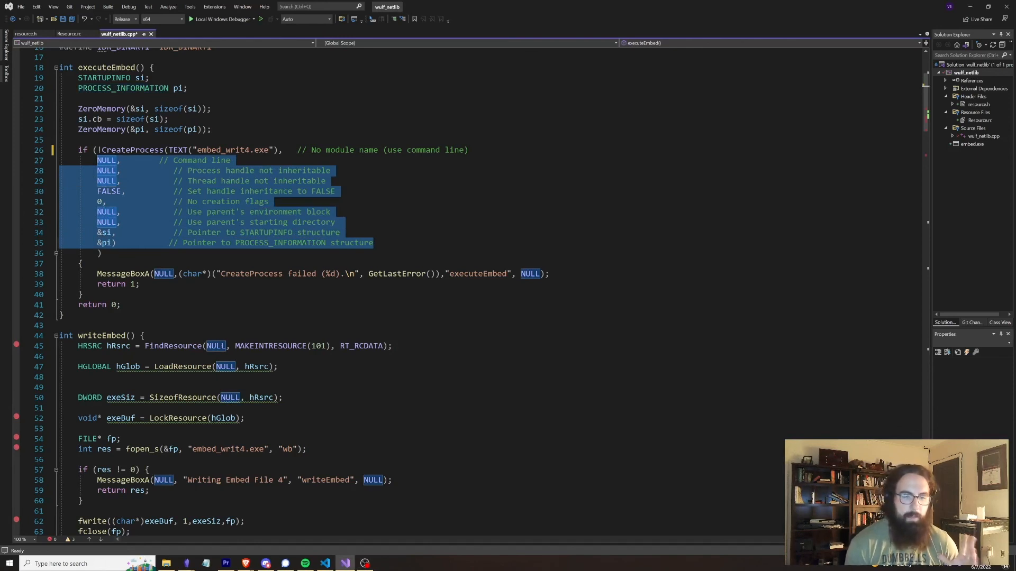
{"action": "mouse_move", "coordinate": [123, 218]}
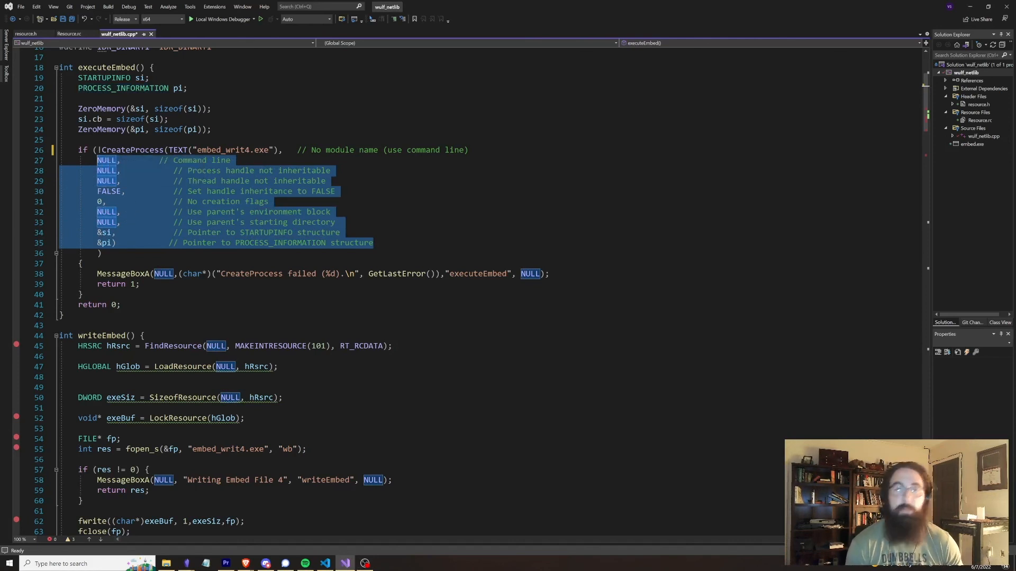
{"action": "mouse_move", "coordinate": [67, 188]}
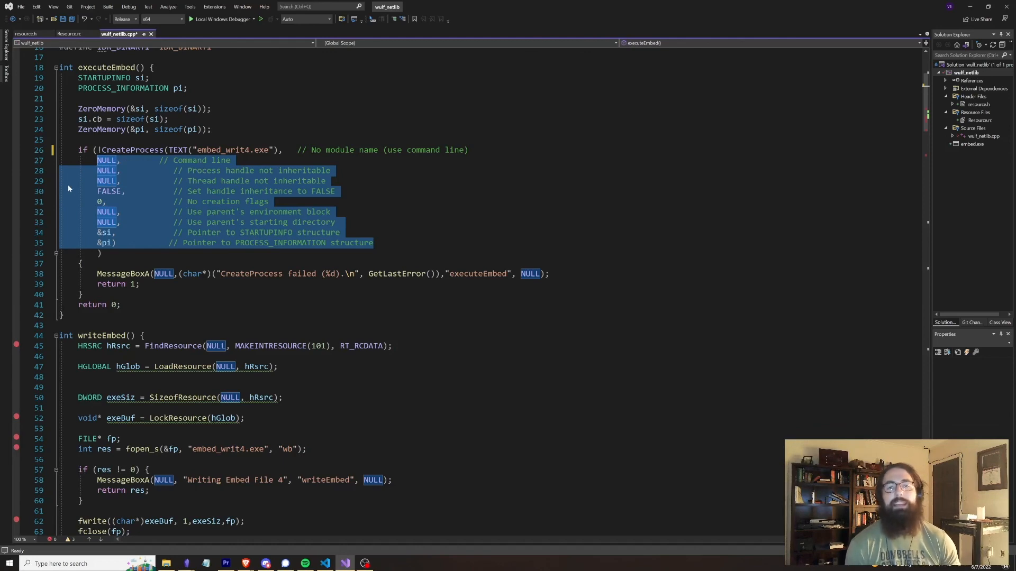